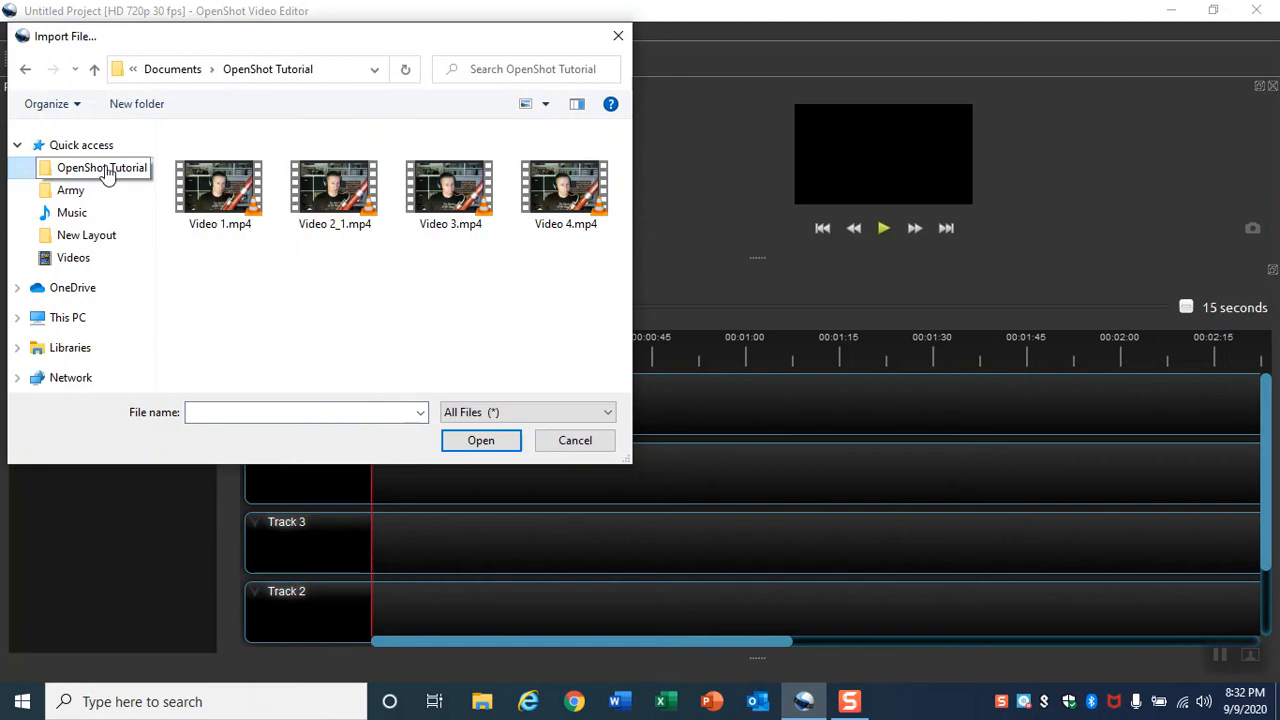
# Open the OpenShot Tutorial folder containing Video 1 through Video 4 in the import dialog
pyautogui.click(481, 440)
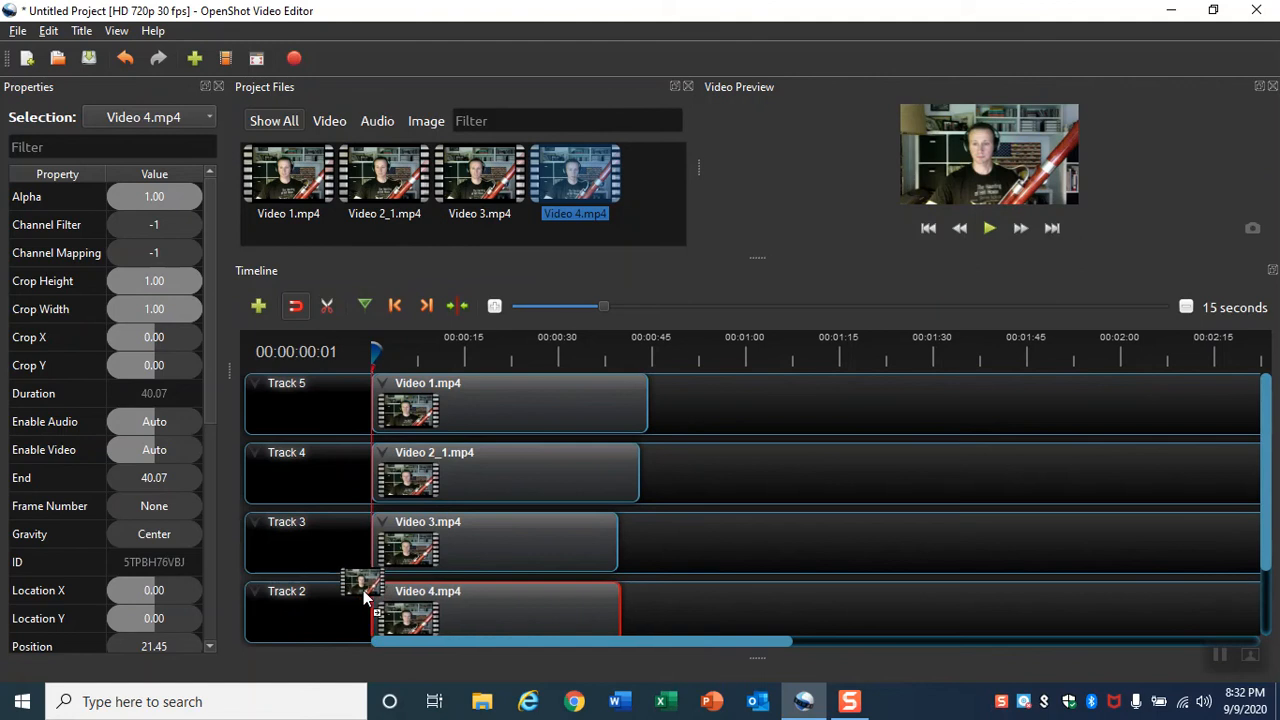
# Place Video 4.mp4 at position zero on Track 2, aligned with the other clips
pyautogui.click(494, 305)
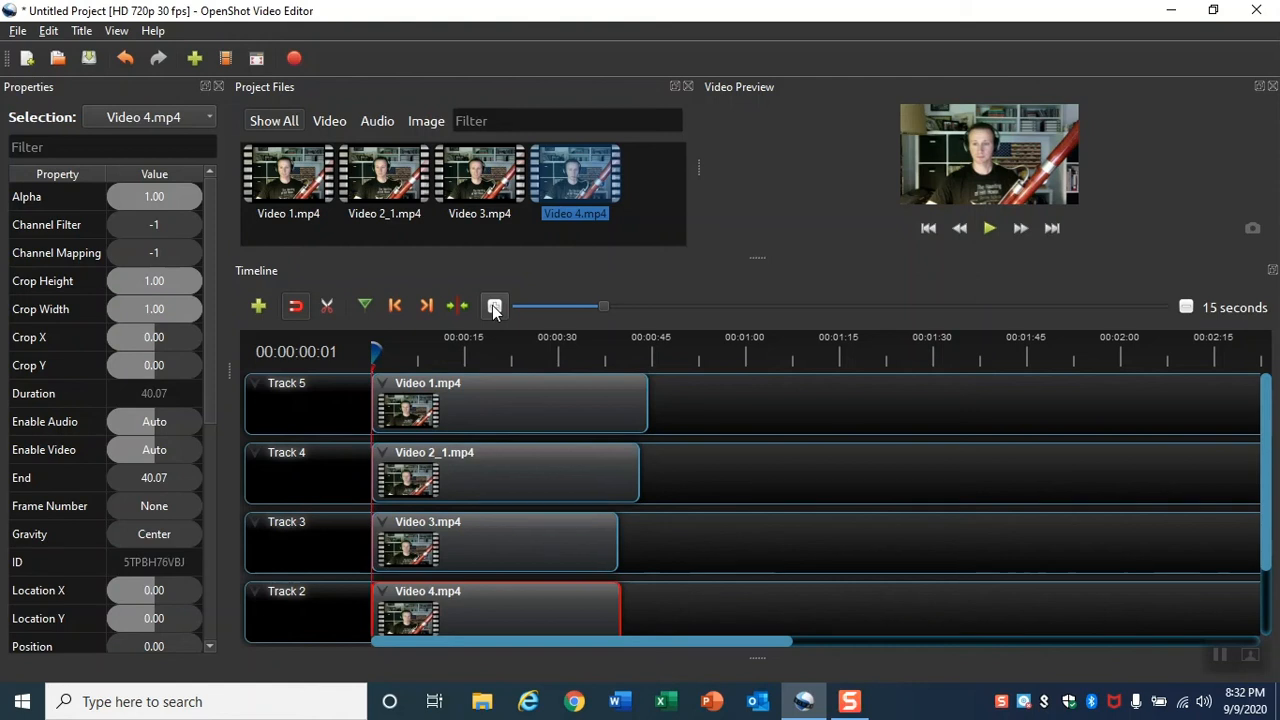
pyautogui.rightClick(490, 480)
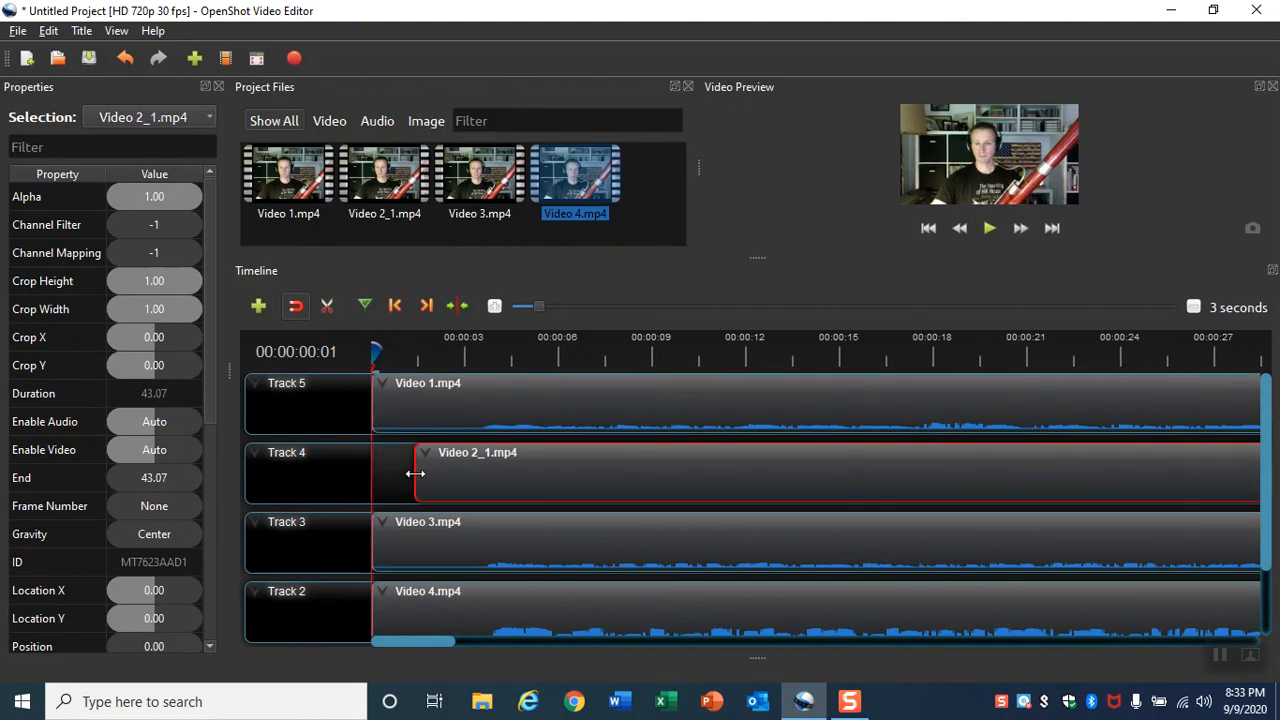
# Trim the silent start of Video 2_1.mp4 on Track 4 so it aligns
pyautogui.click(494, 306)
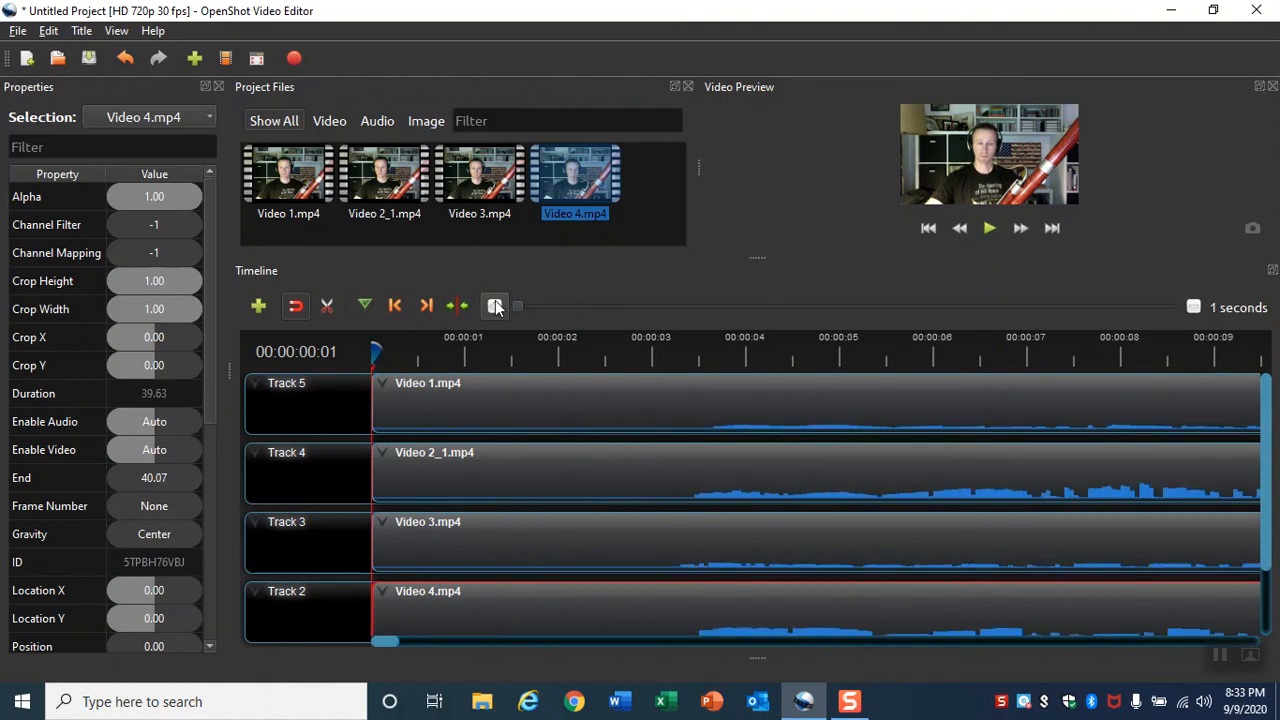